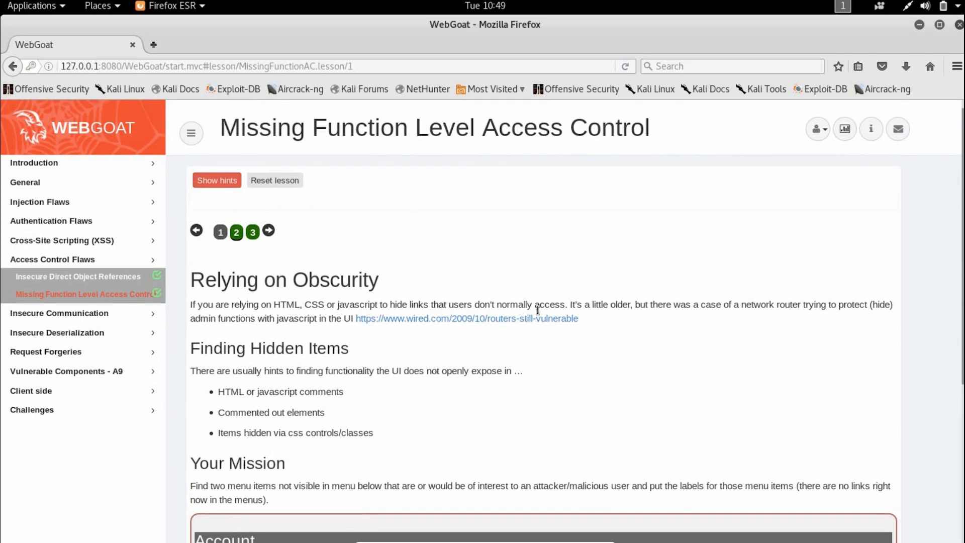
mouse_move(349, 208)
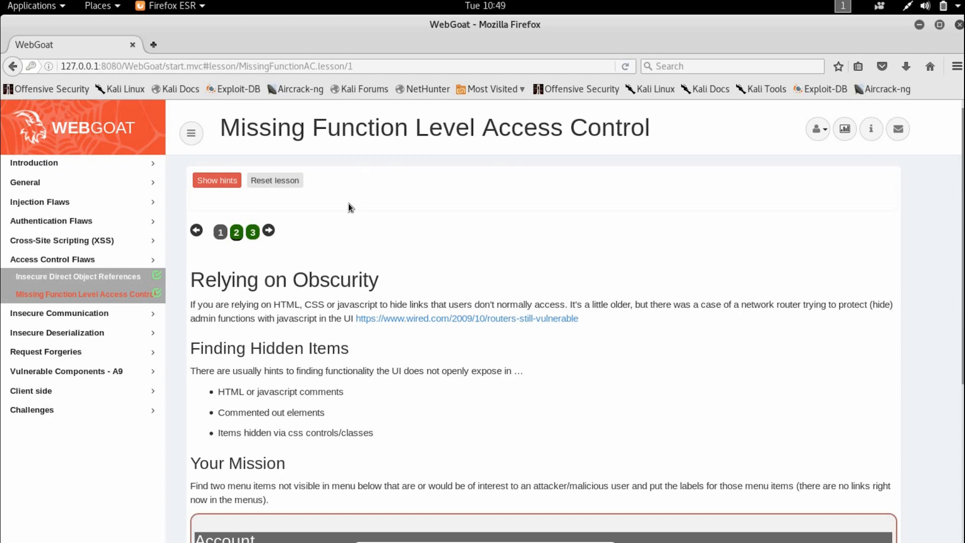
mouse_move(327, 343)
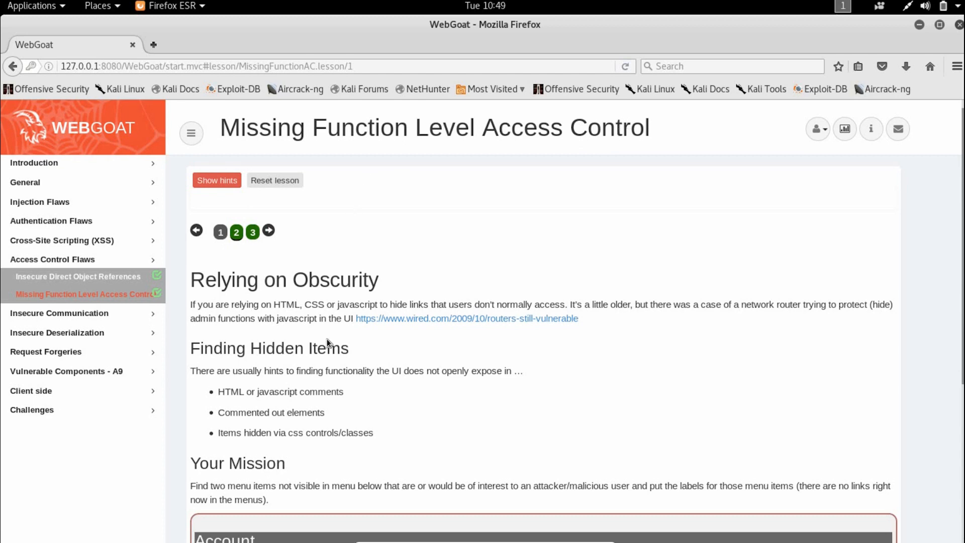
Scroll down the lesson page to the mission's sample menu with Account and Messages
scroll(down, 3)
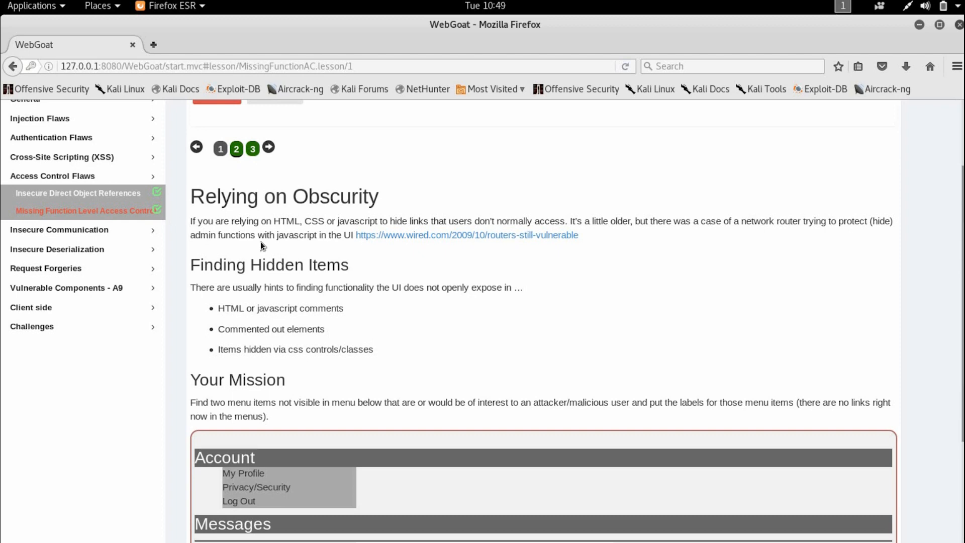
scroll(down, 3)
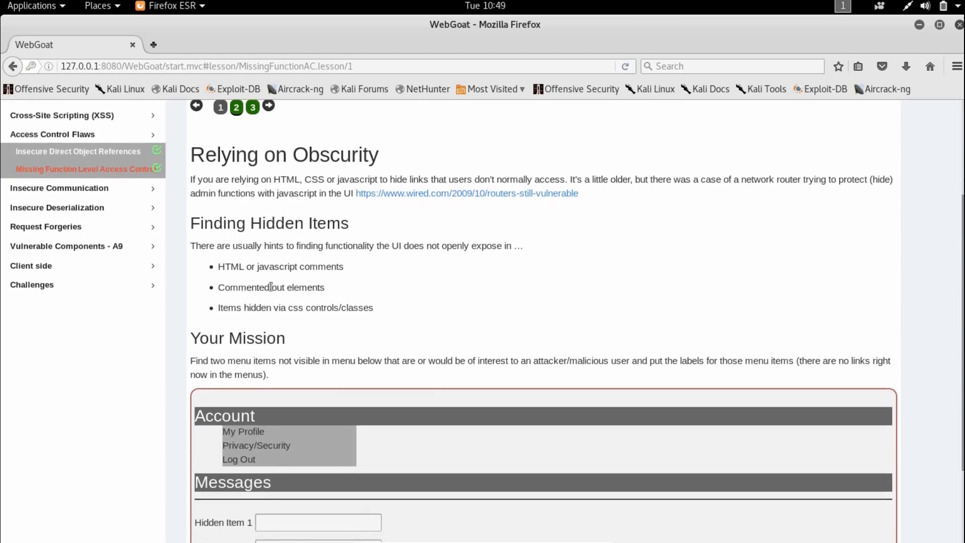
scroll(down, 3)
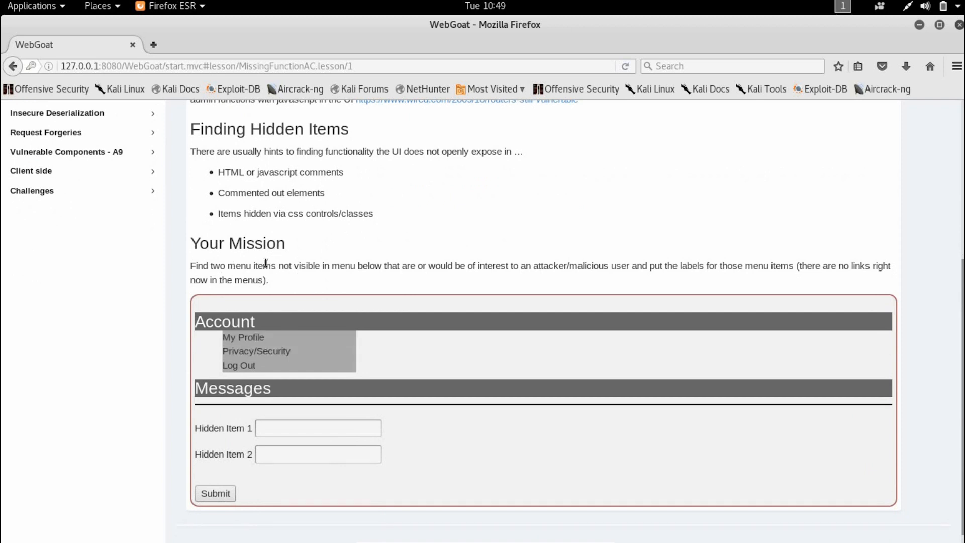
mouse_move(296, 272)
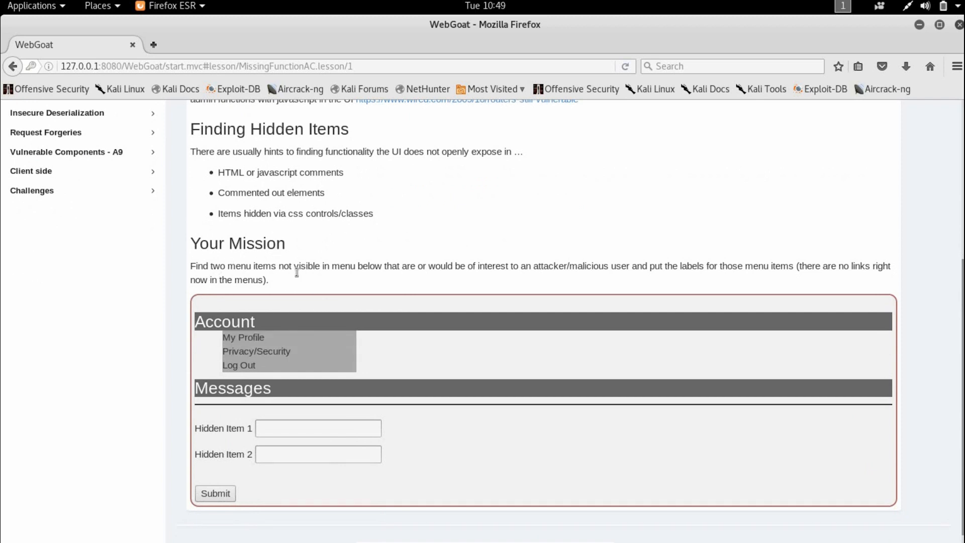
mouse_move(318, 282)
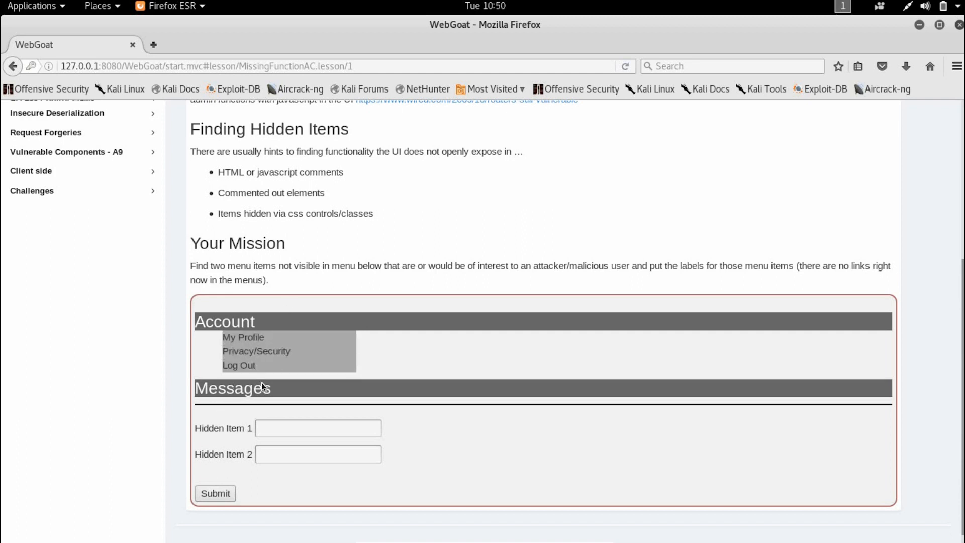
scroll(up, 3)
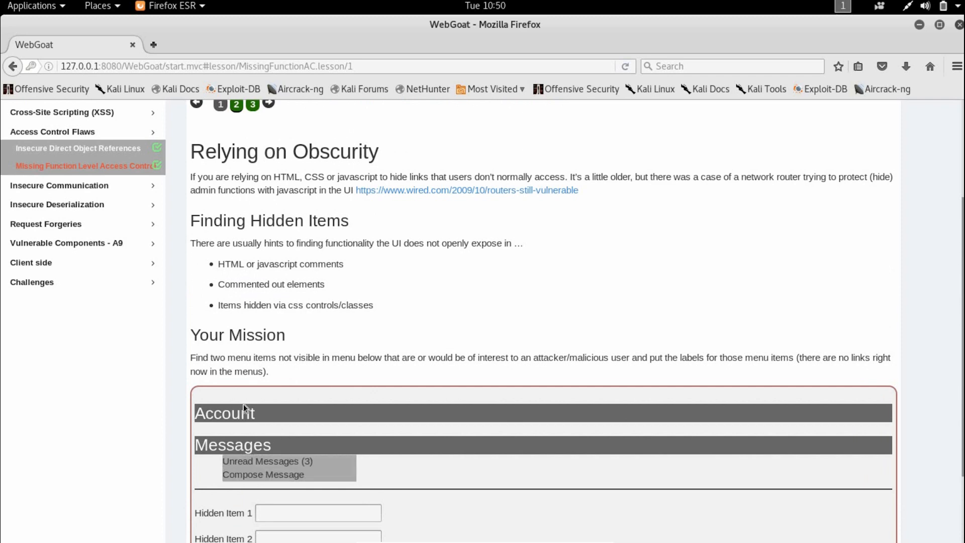
scroll(down, 3)
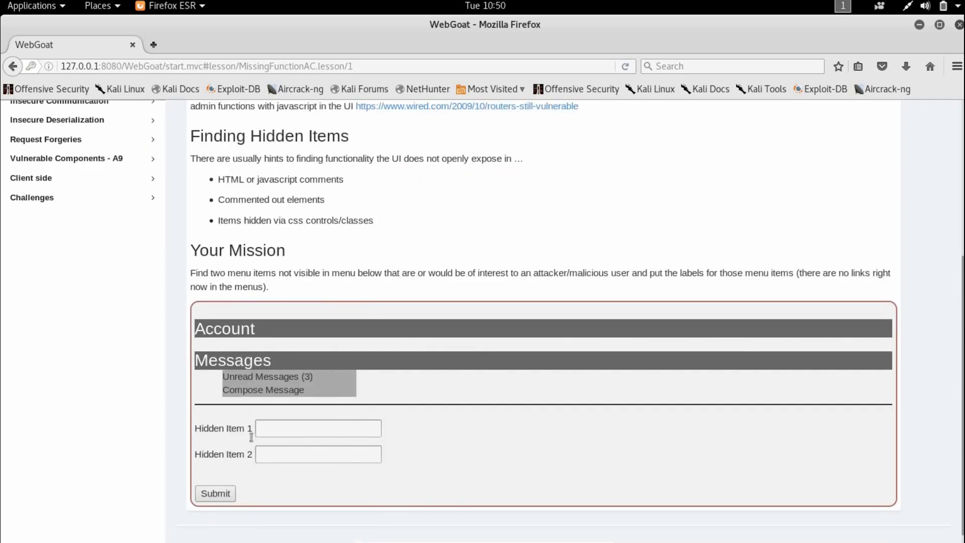
scroll(up, 3)
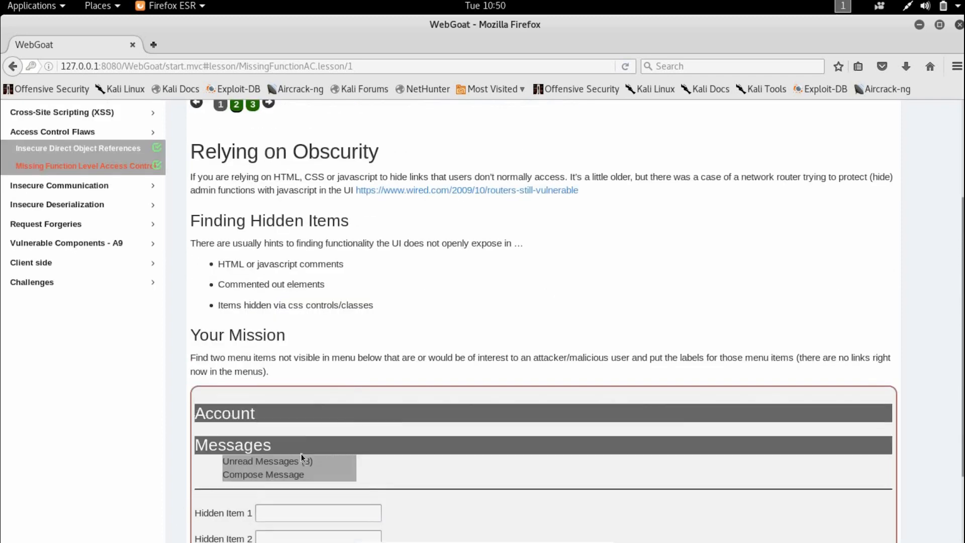
scroll(down, 3)
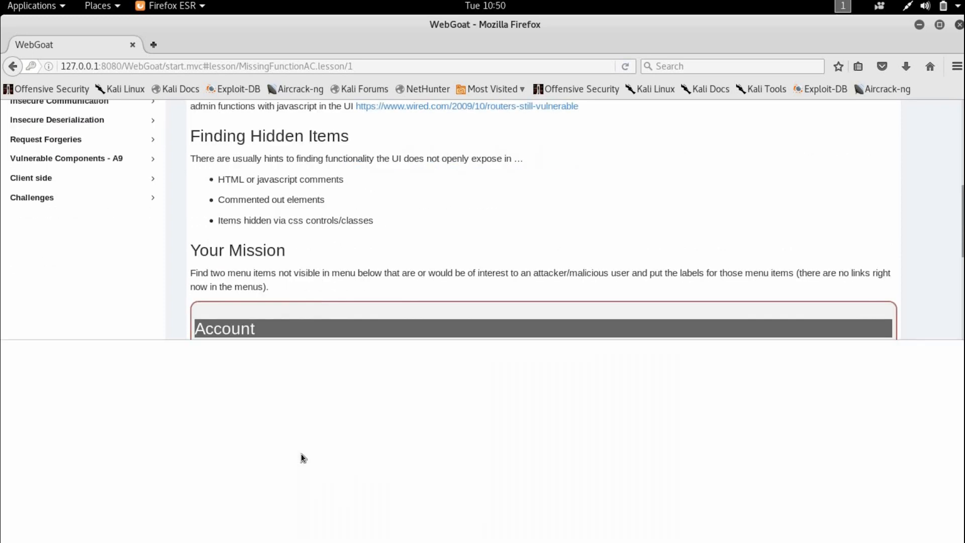
Open Firefox's Inspector and select the hidden Admin panel div ui-accordion-ac-menu-panel-2
key(F12)
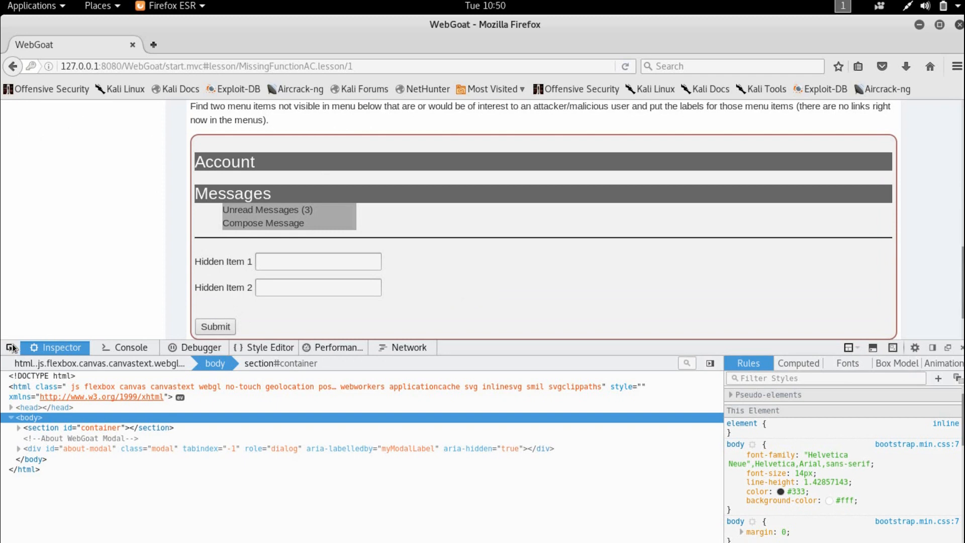
mouse_move(295, 302)
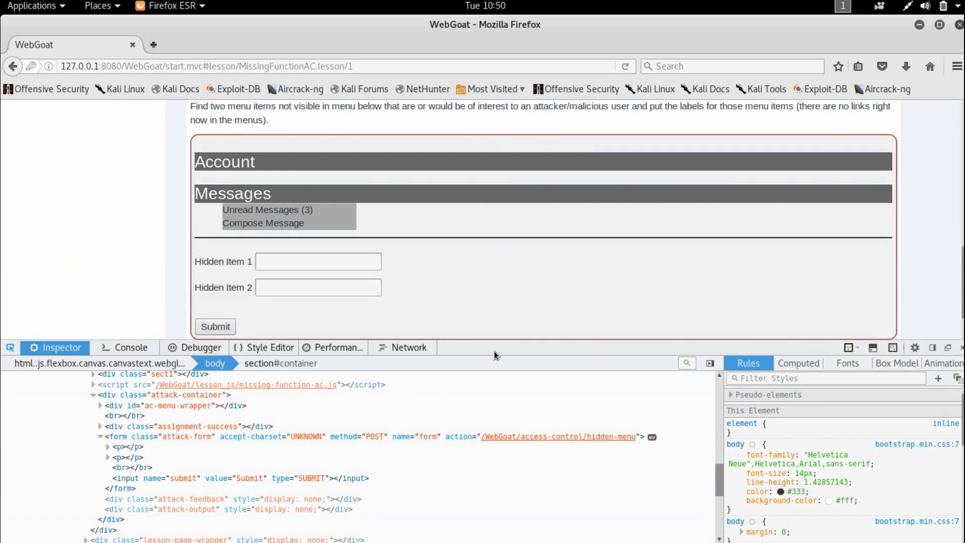
click(318, 261)
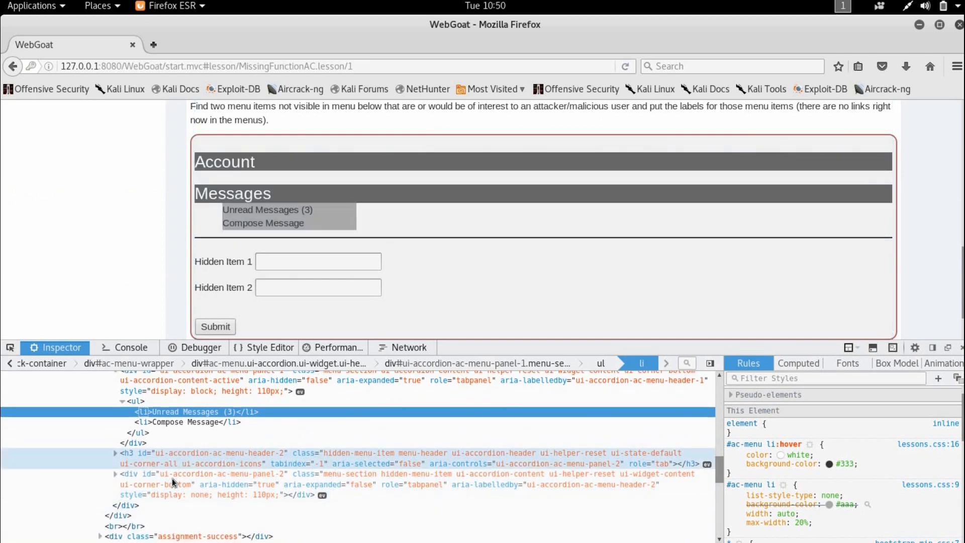
mouse_move(394, 479)
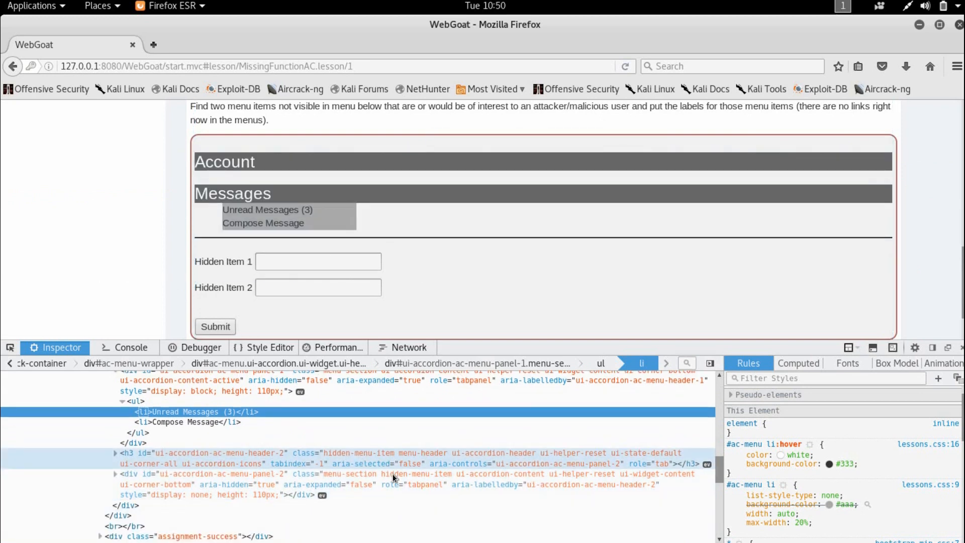
mouse_move(212, 499)
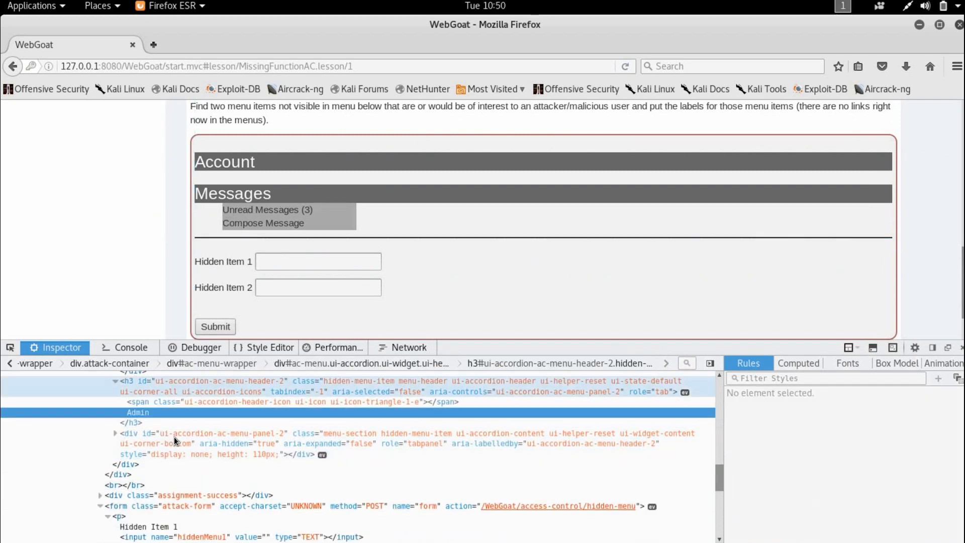
mouse_move(131, 391)
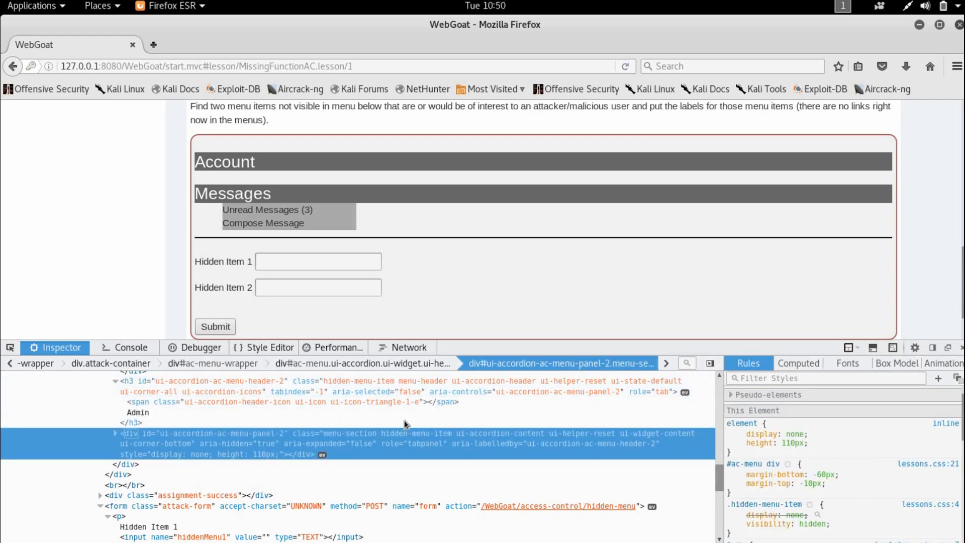
Expand the Admin div, its list and both items to expose the /users and /config links
click(115, 433)
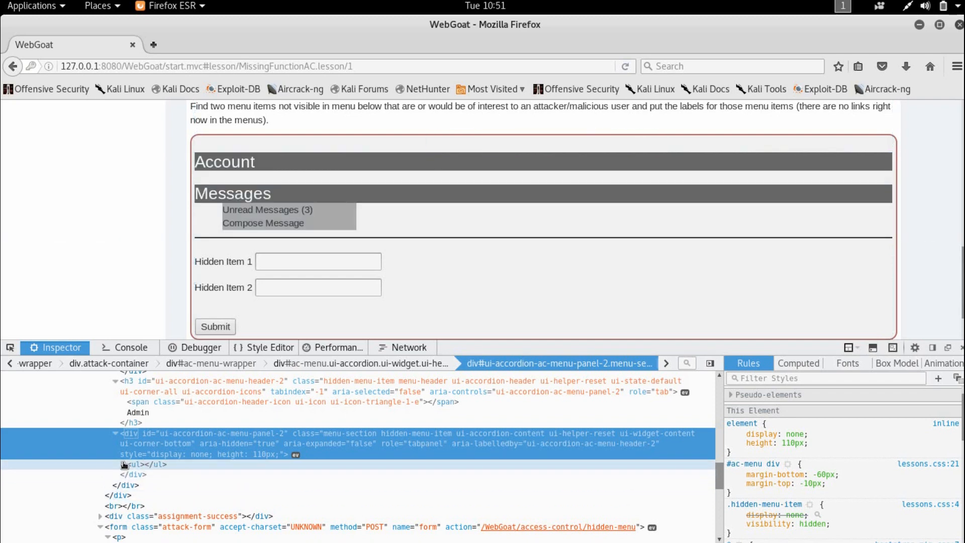
click(123, 464)
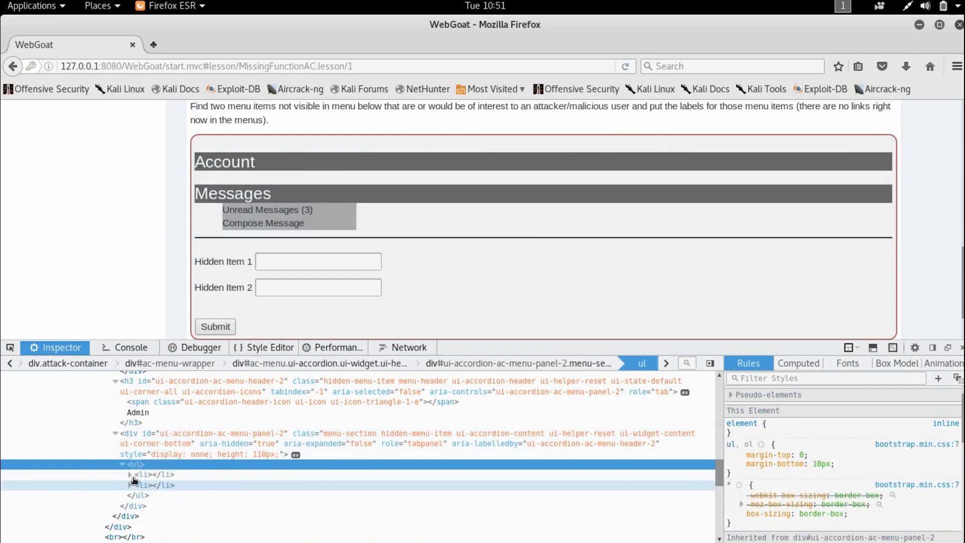
click(122, 474)
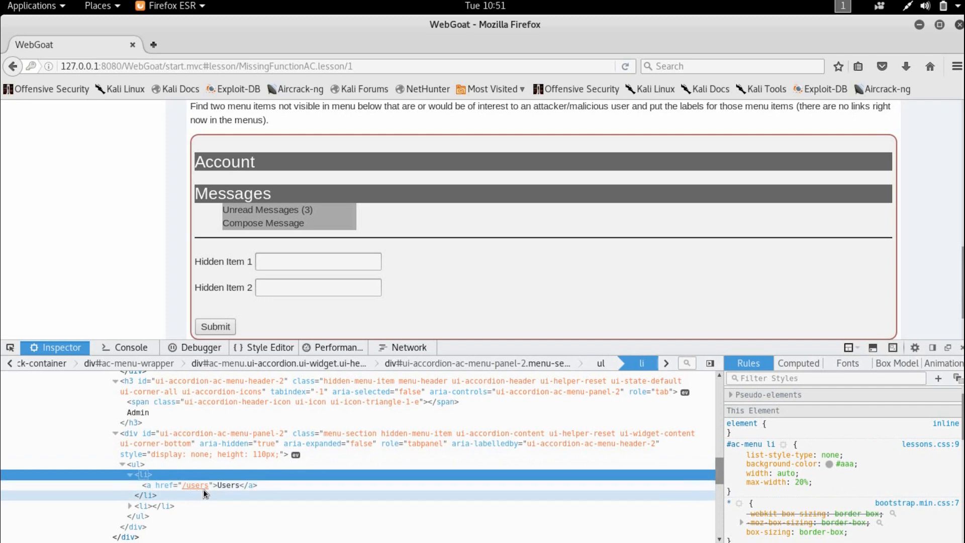
mouse_move(153, 505)
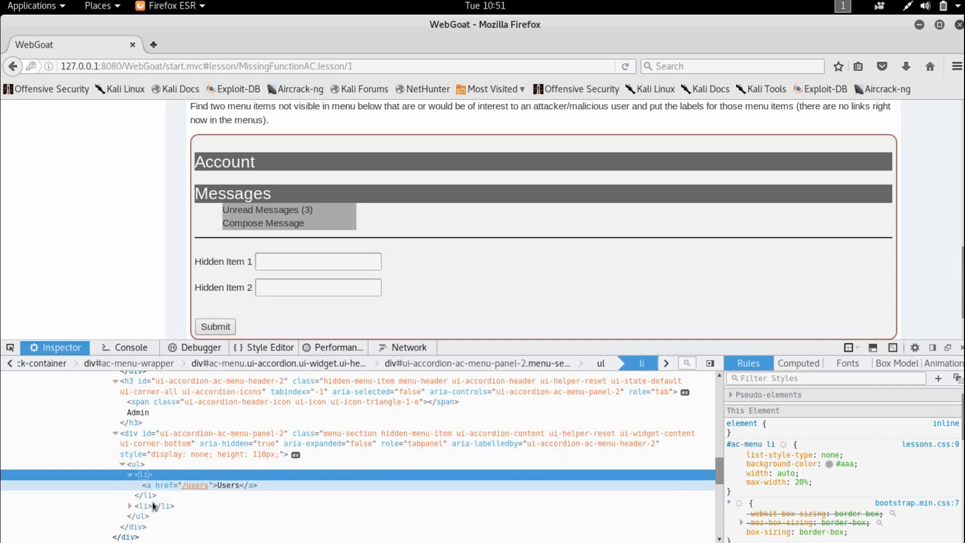
click(129, 505)
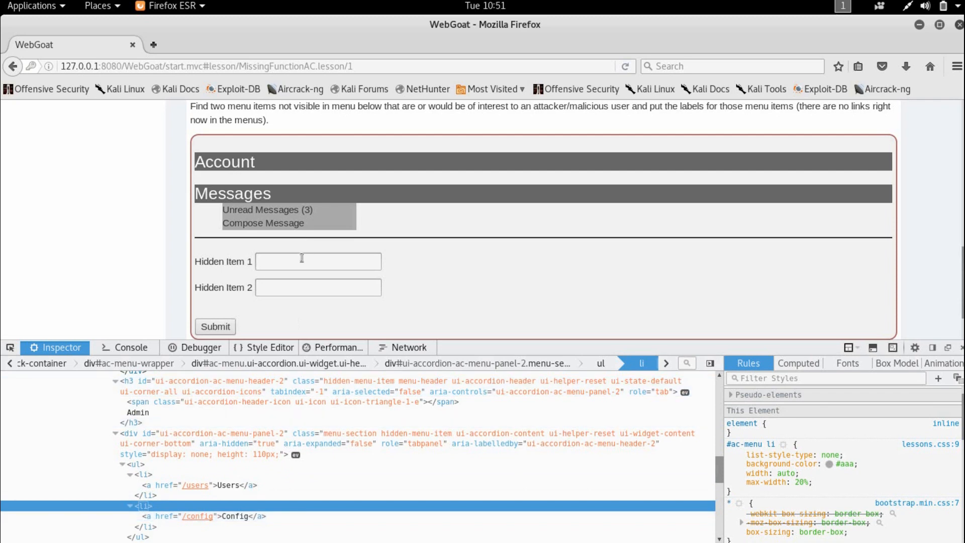
Submit Users as Hidden Item 1 and Config as Hidden Item 2
text(Usr)
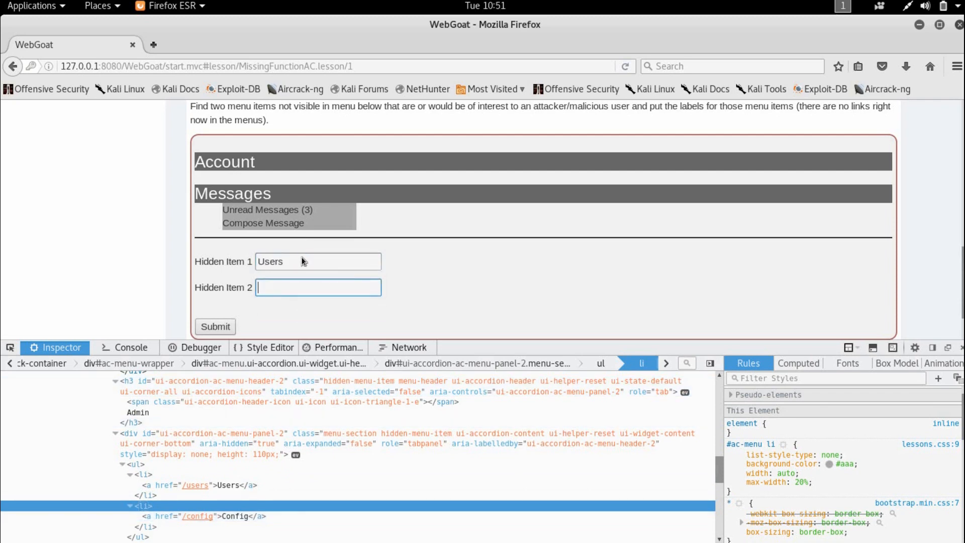
text(Config)
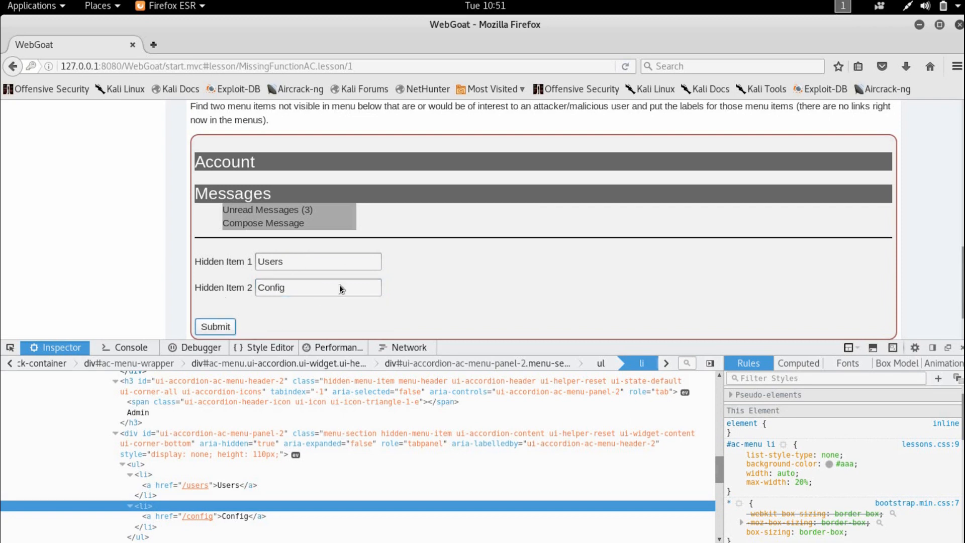
click(215, 326)
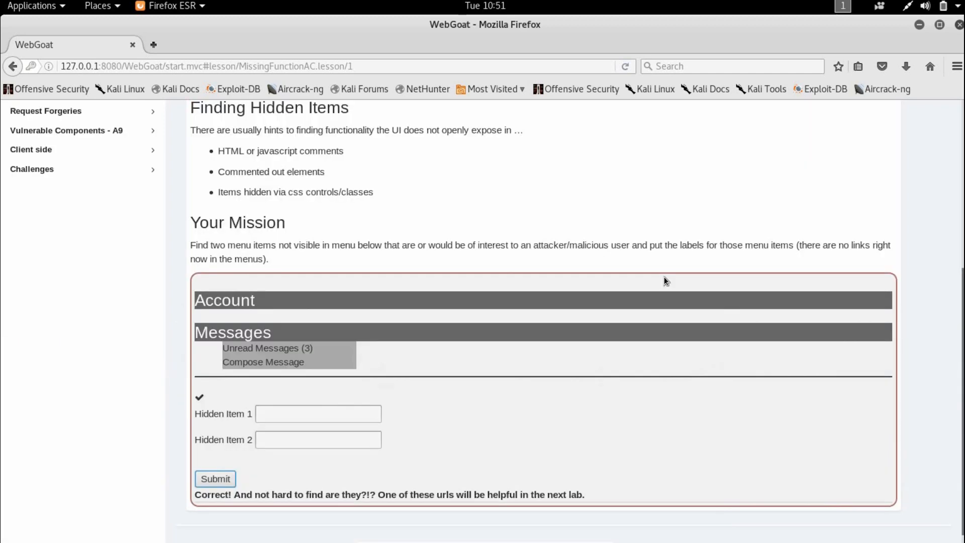
mouse_move(643, 284)
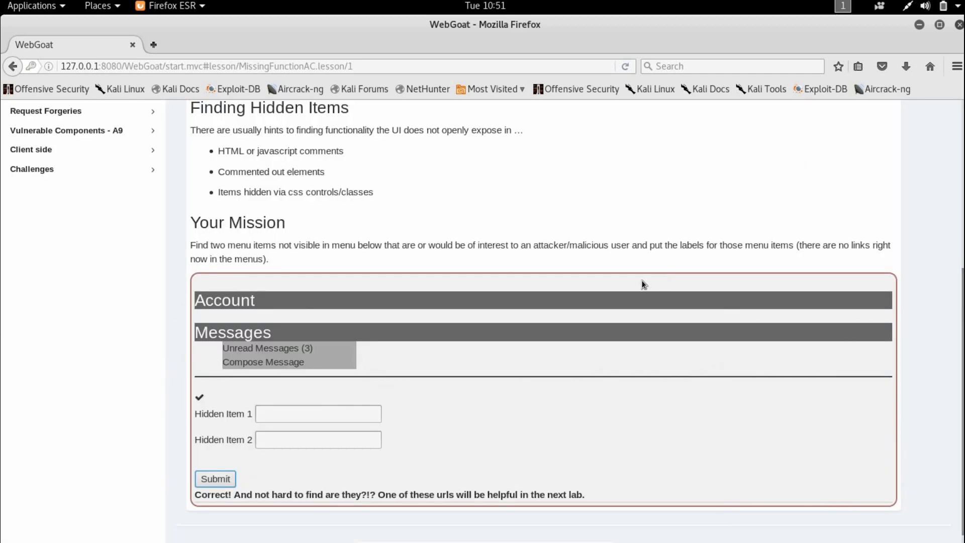
mouse_move(372, 296)
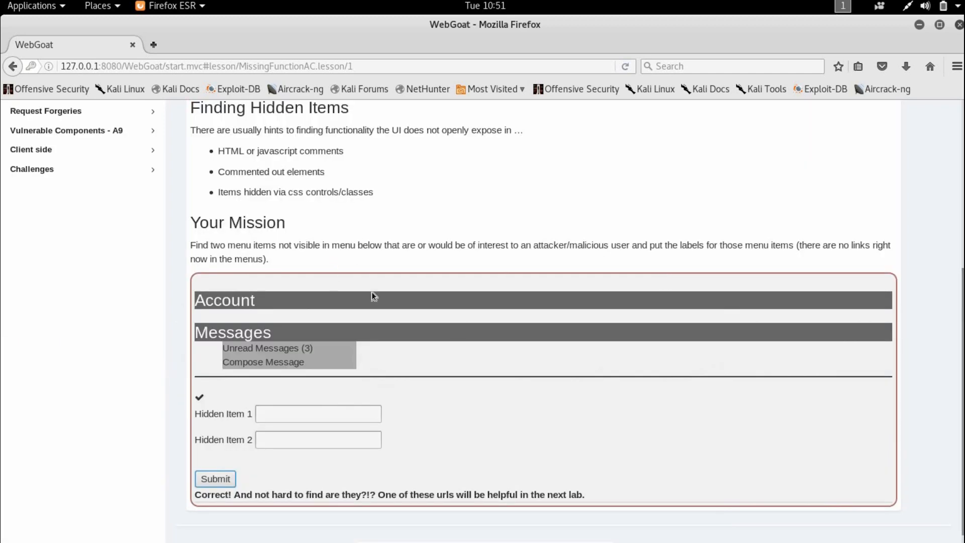
Scroll back to the top of the now-completed access control lesson
scroll(up, 3)
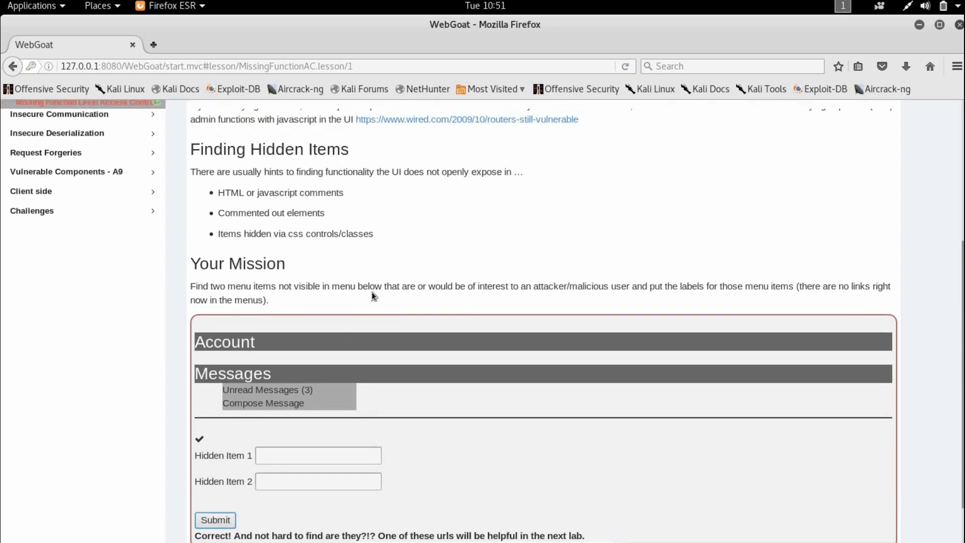
scroll(up, 3)
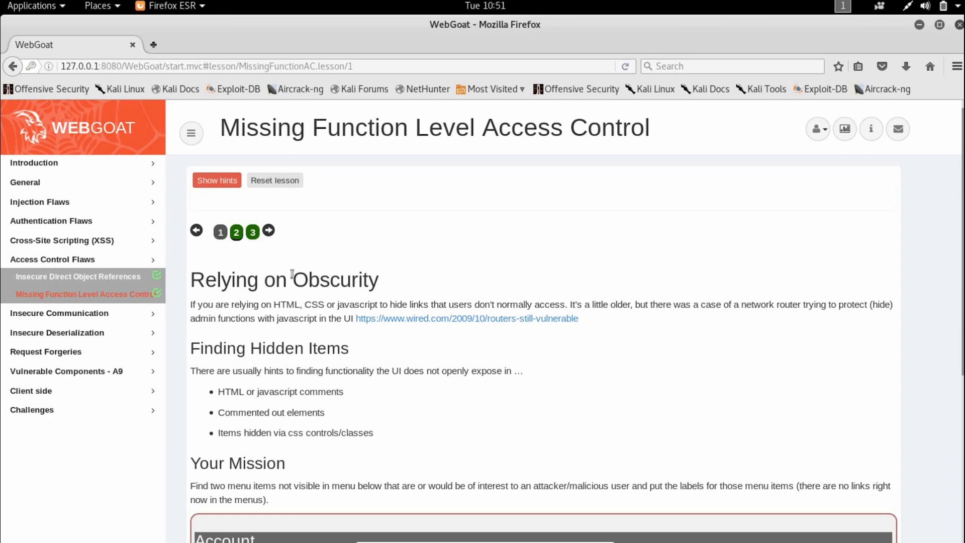
scroll(down, 3)
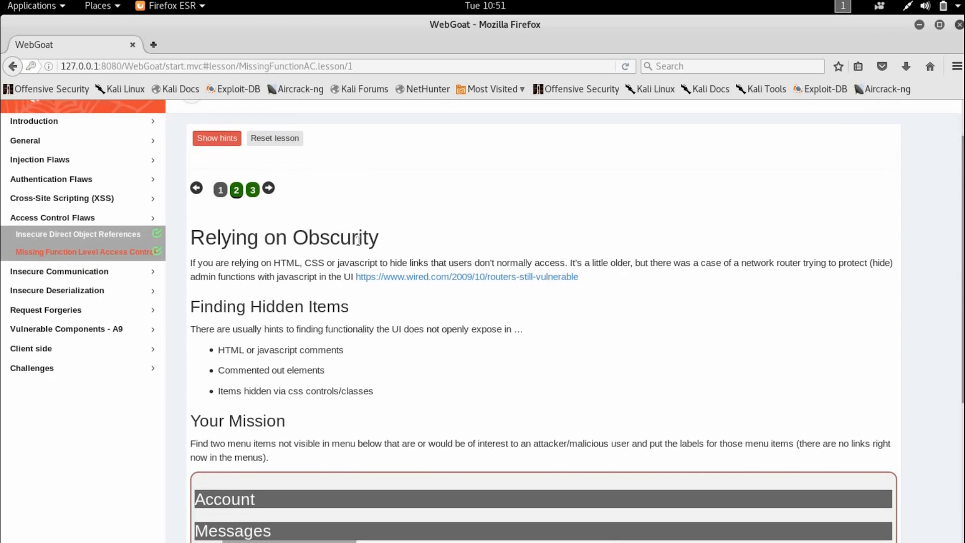
scroll(up, 3)
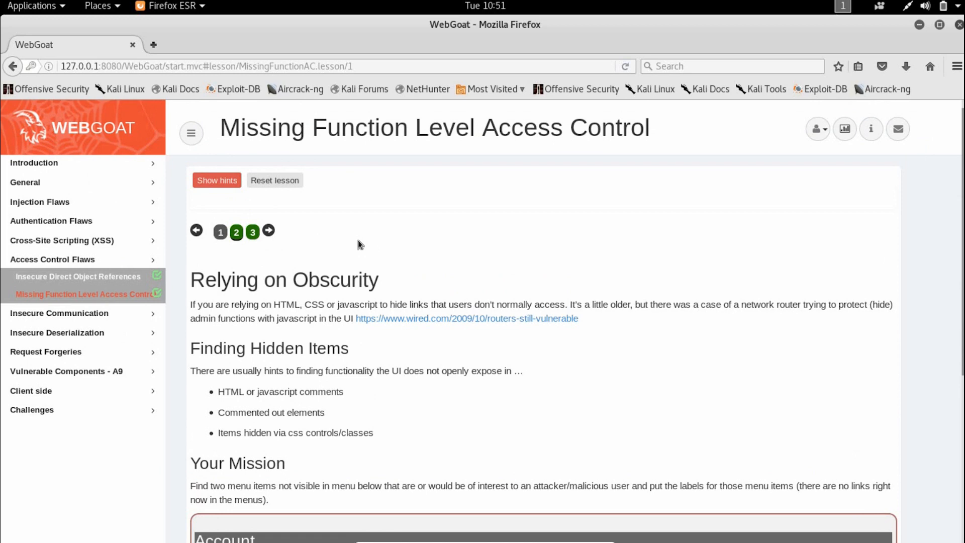
mouse_move(280, 297)
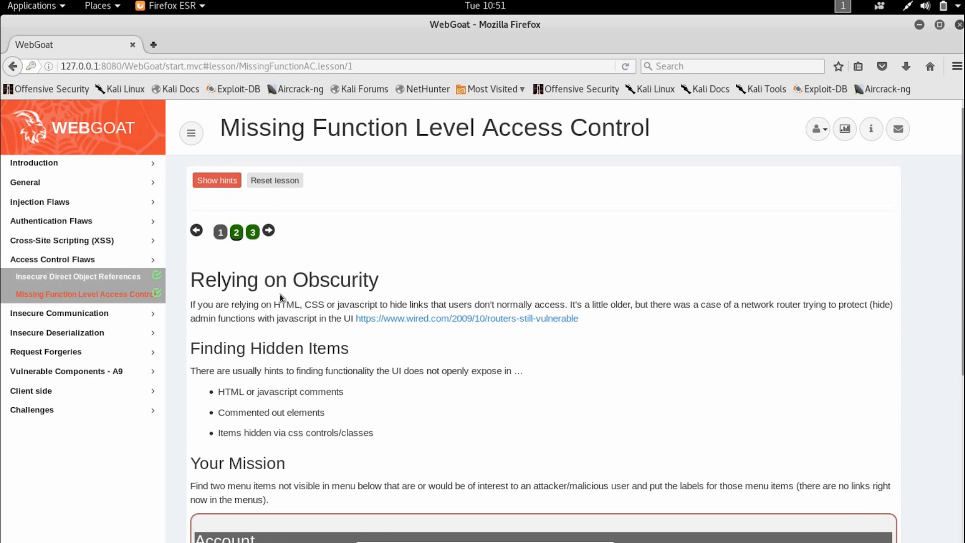